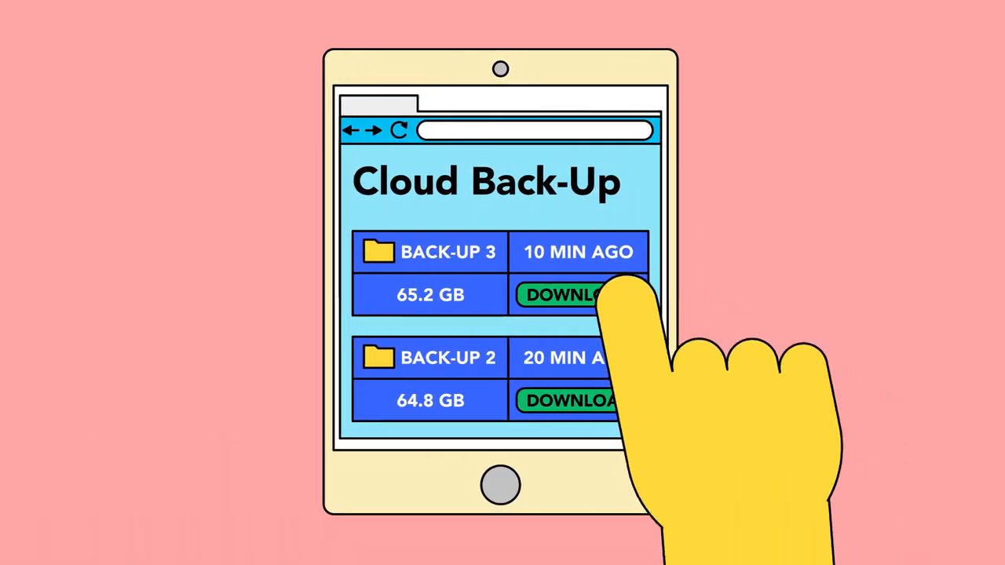
# Step: Start downloading the newest backup, BACK-UP 3 (65.2 GB), from the Cloud Back-Up page
pyautogui.click(566, 296)
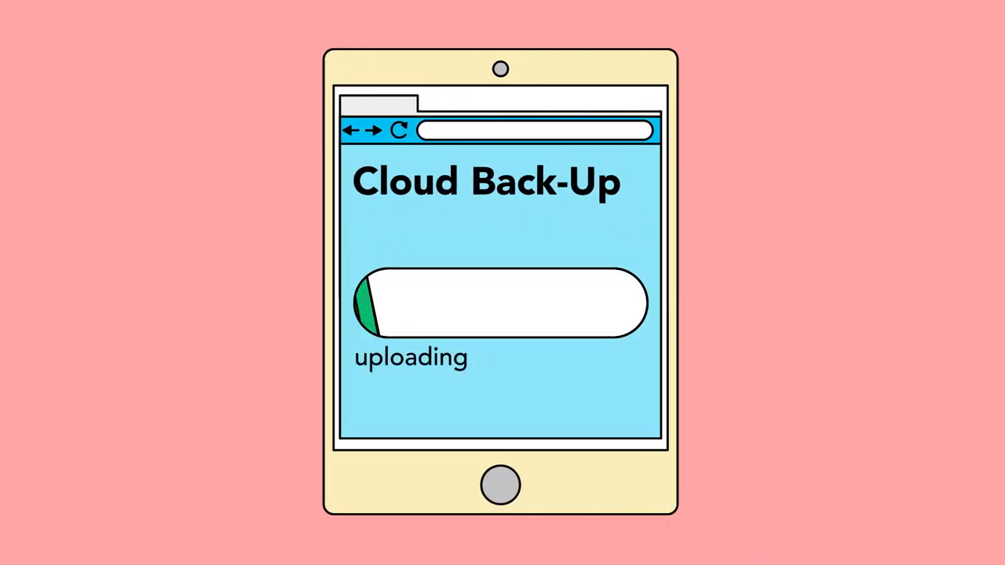